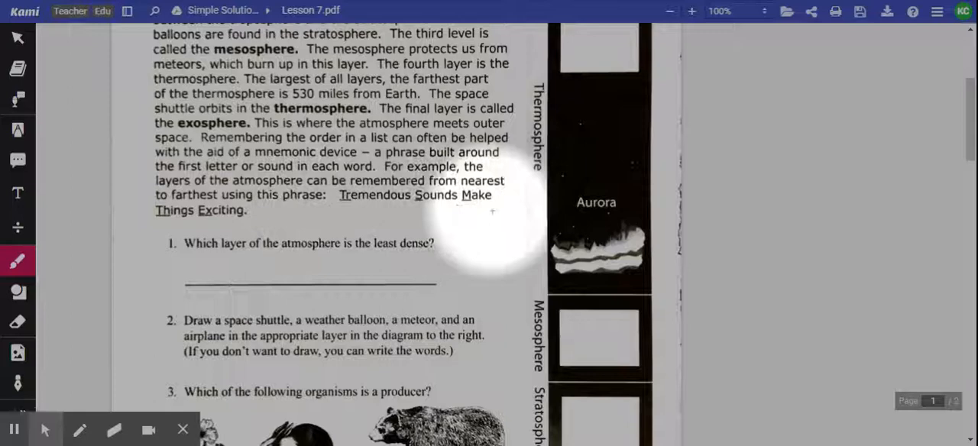
{"action": "mouse_move", "coordinate": [235, 223]}
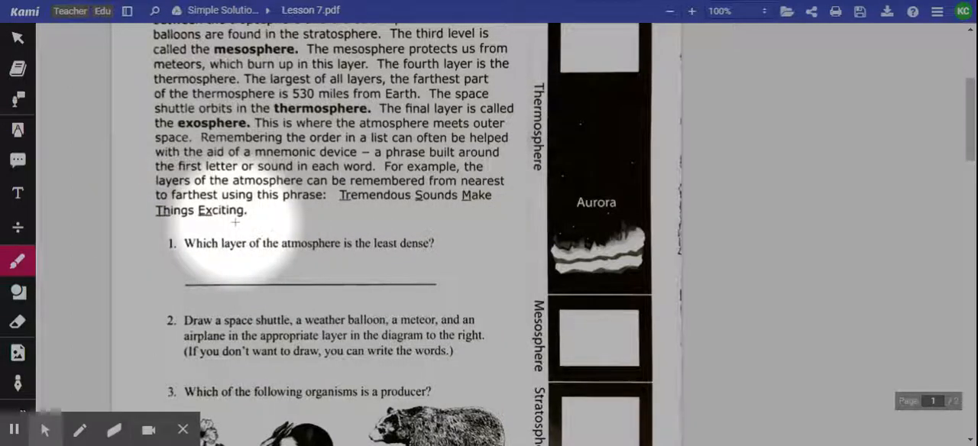
{"action": "scroll", "scroll_direction": "down", "scroll_amount": 3}
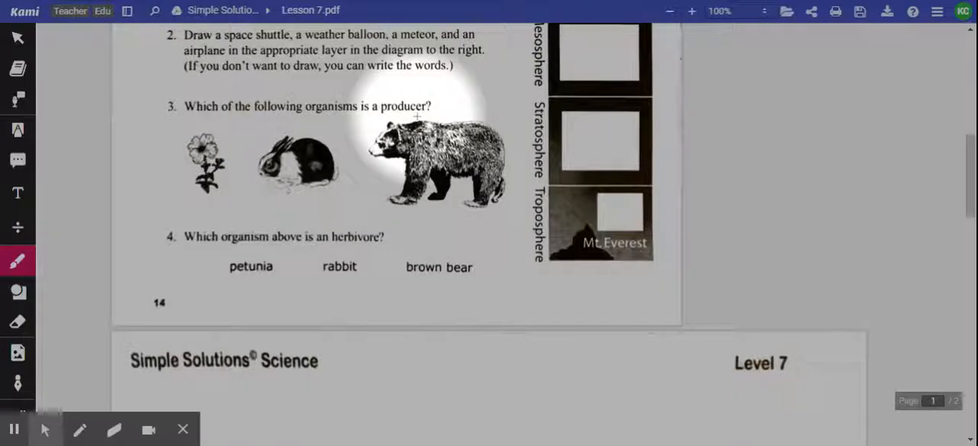
{"action": "mouse_move", "coordinate": [290, 168]}
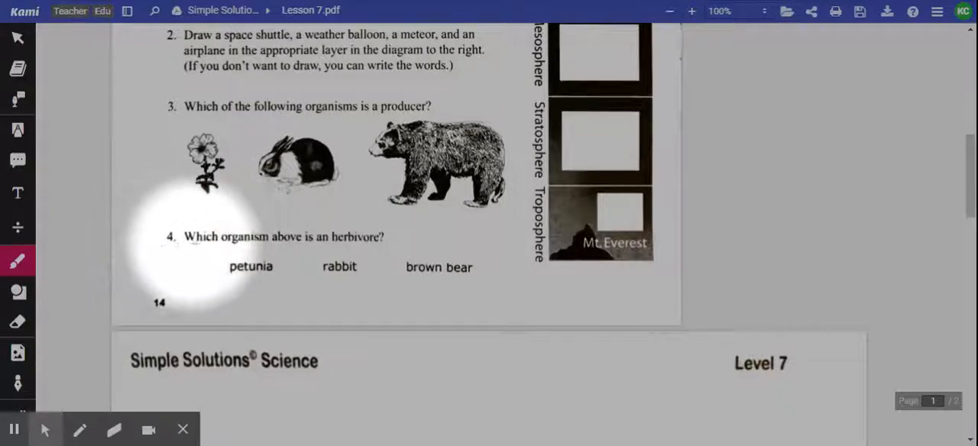
{"action": "mouse_move", "coordinate": [382, 246]}
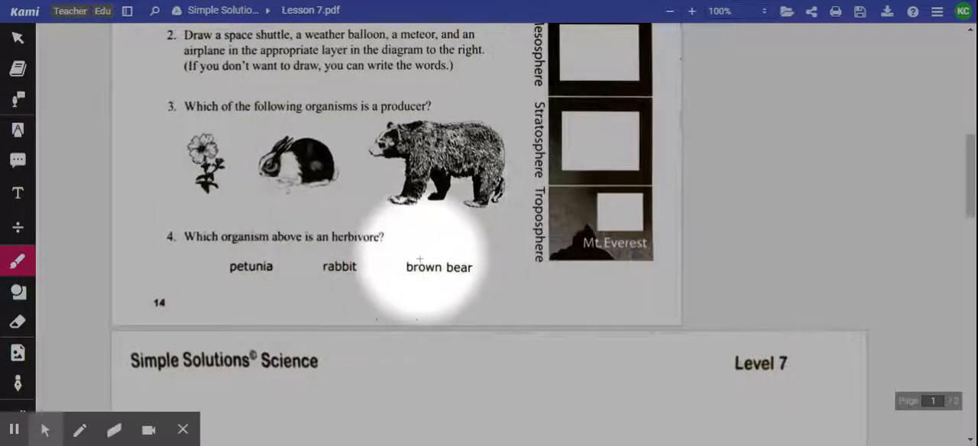
{"action": "scroll", "scroll_direction": "down", "scroll_amount": 3}
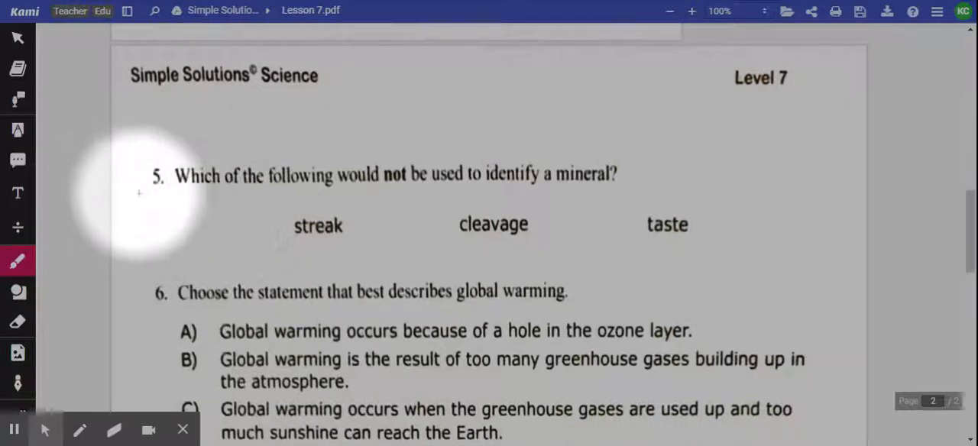
{"action": "mouse_move", "coordinate": [411, 193]}
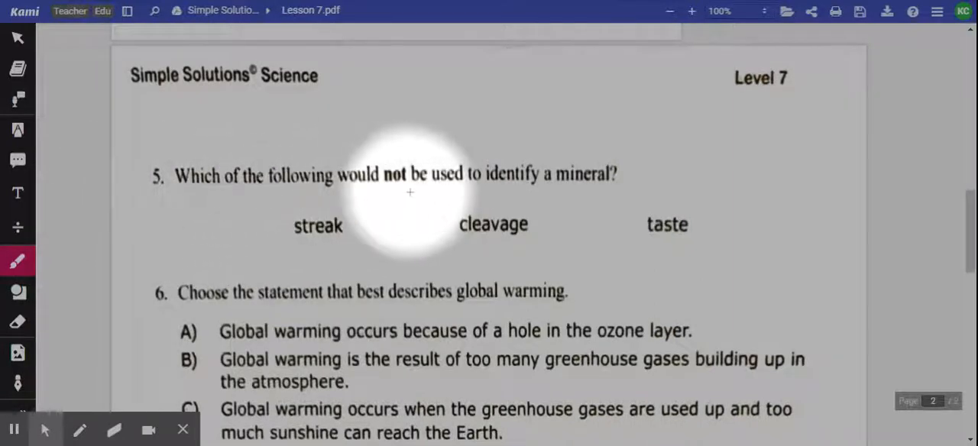
{"action": "mouse_move", "coordinate": [604, 191]}
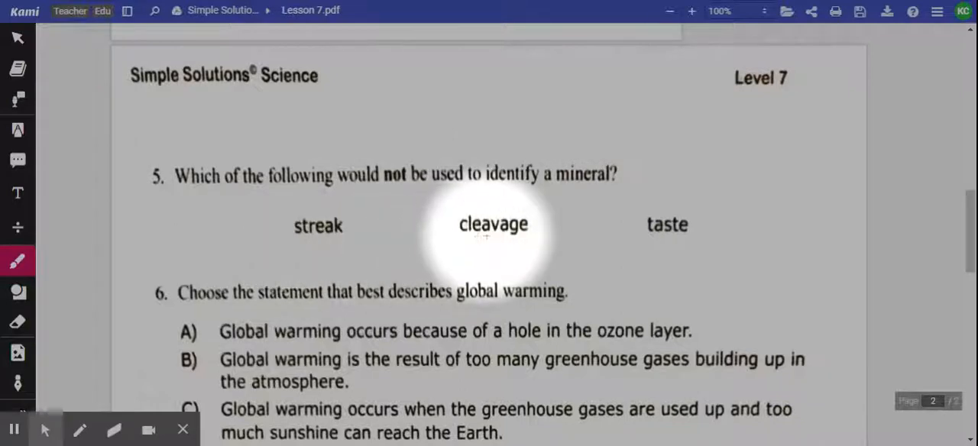
{"action": "scroll", "scroll_direction": "down", "scroll_amount": 3}
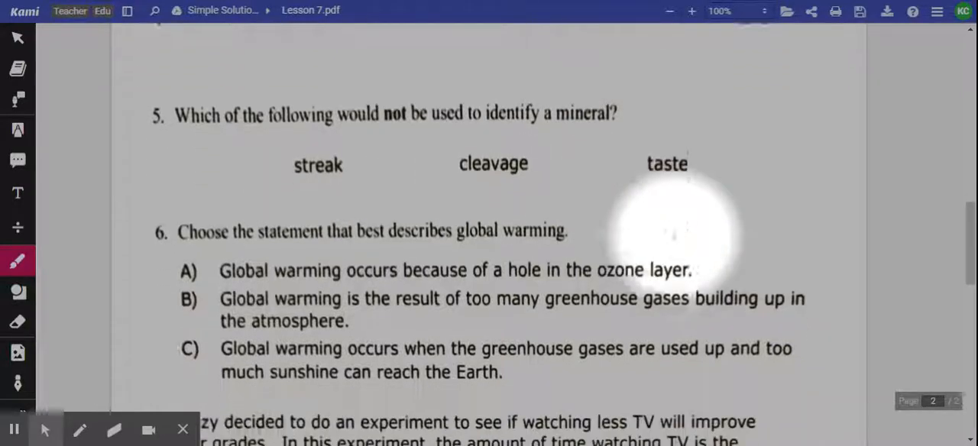
{"action": "scroll", "scroll_direction": "down", "scroll_amount": 3}
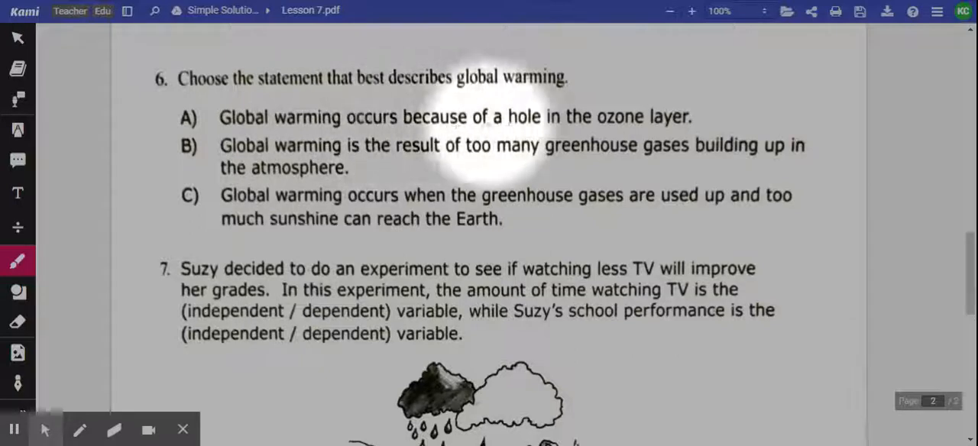
{"action": "mouse_move", "coordinate": [221, 161]}
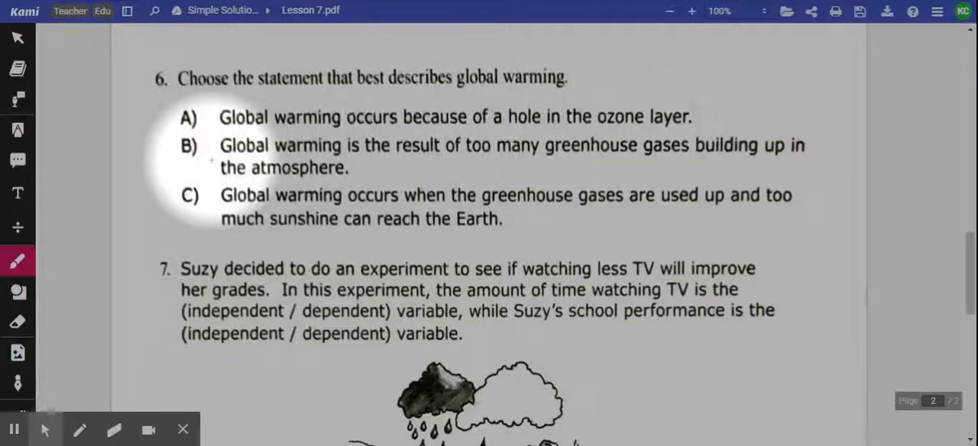
{"action": "mouse_move", "coordinate": [416, 157]}
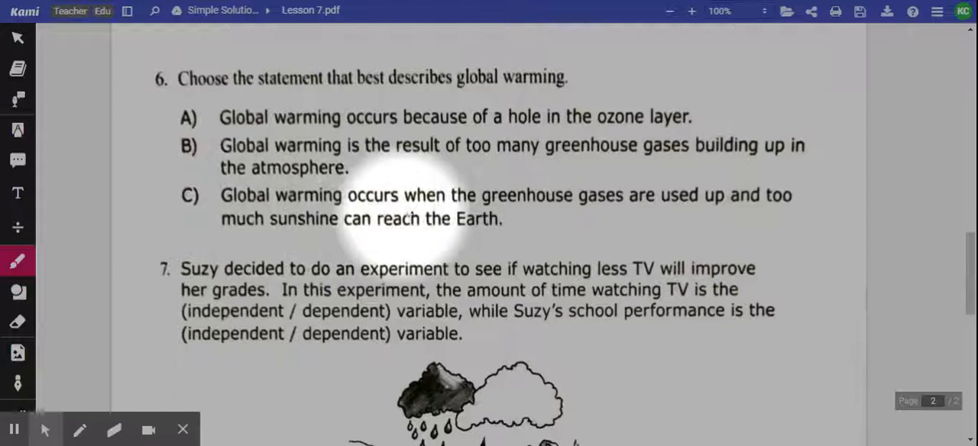
{"action": "mouse_move", "coordinate": [623, 214]}
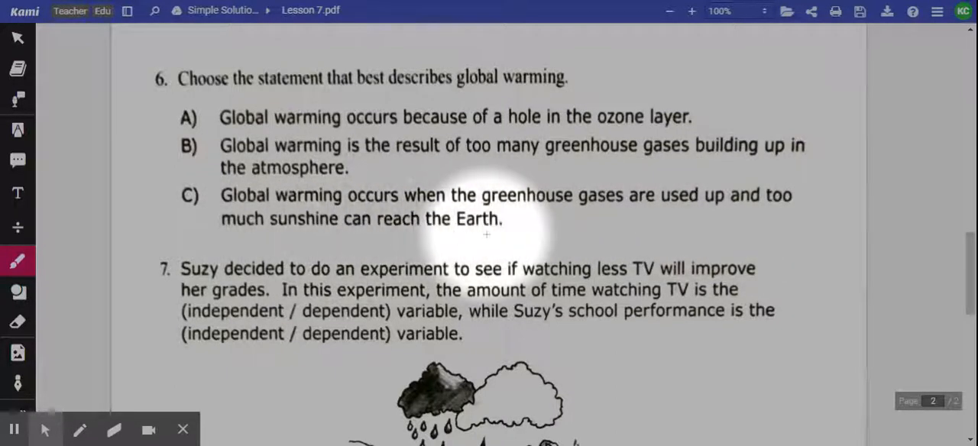
{"action": "scroll", "scroll_direction": "down", "scroll_amount": 3}
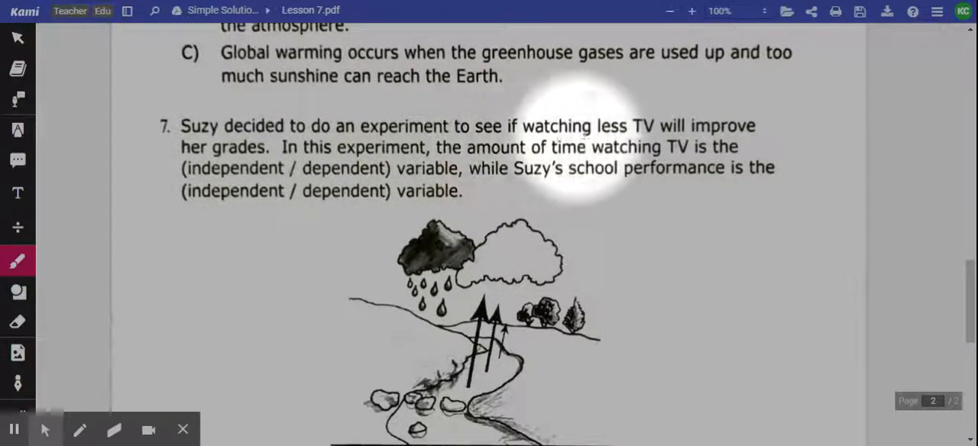
{"action": "mouse_move", "coordinate": [275, 168]}
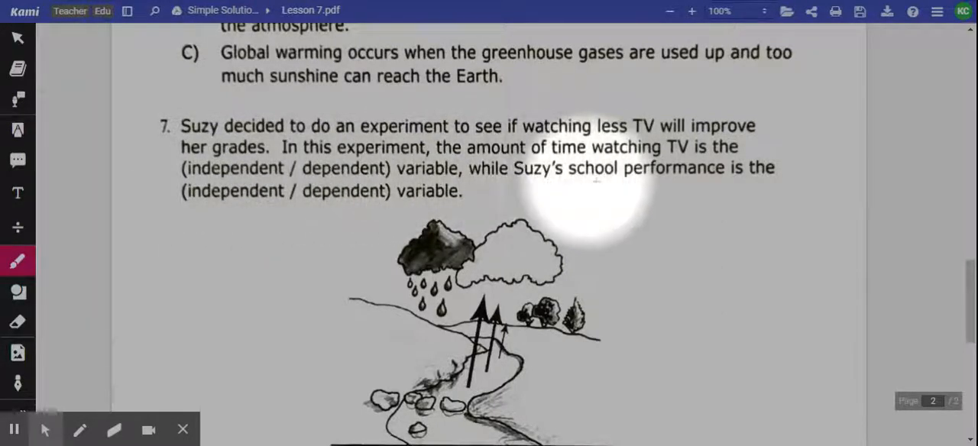
{"action": "mouse_move", "coordinate": [206, 195]}
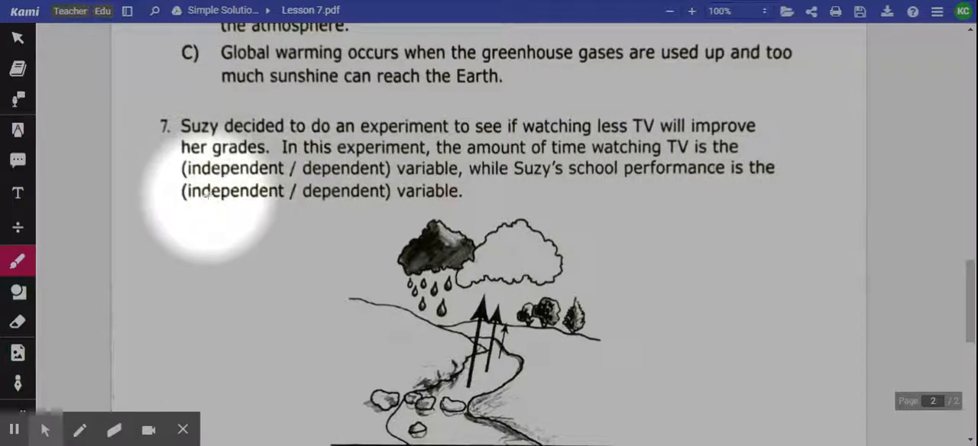
{"action": "mouse_move", "coordinate": [616, 205]}
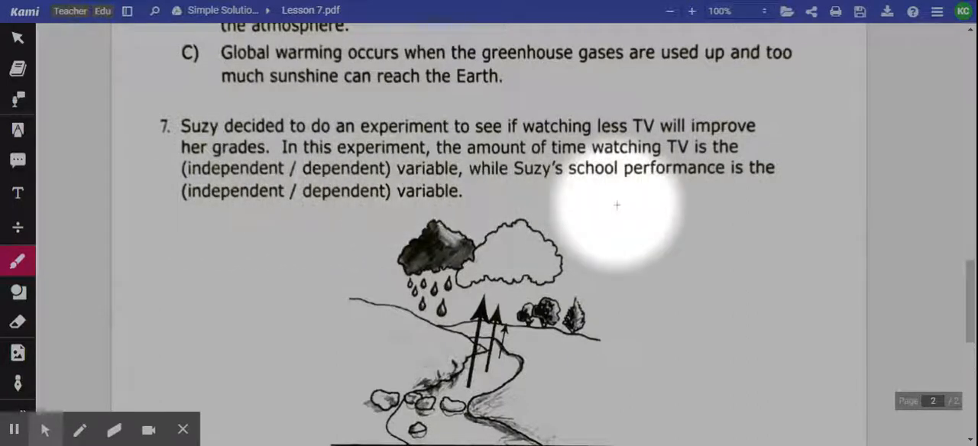
{"action": "scroll", "scroll_direction": "down", "scroll_amount": 3}
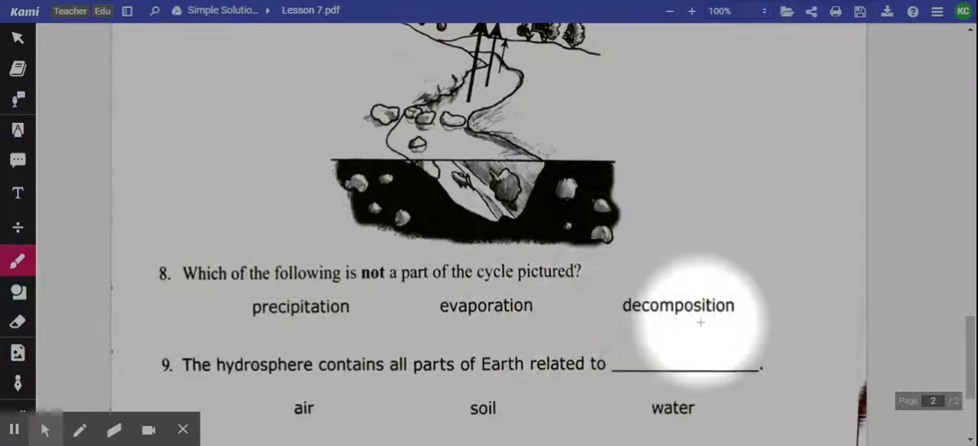
{"action": "scroll", "scroll_direction": "down", "scroll_amount": 3}
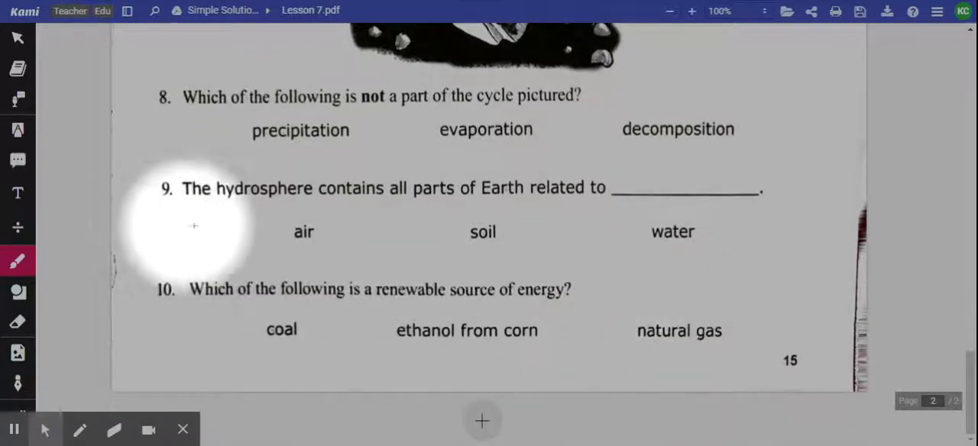
{"action": "mouse_move", "coordinate": [449, 215]}
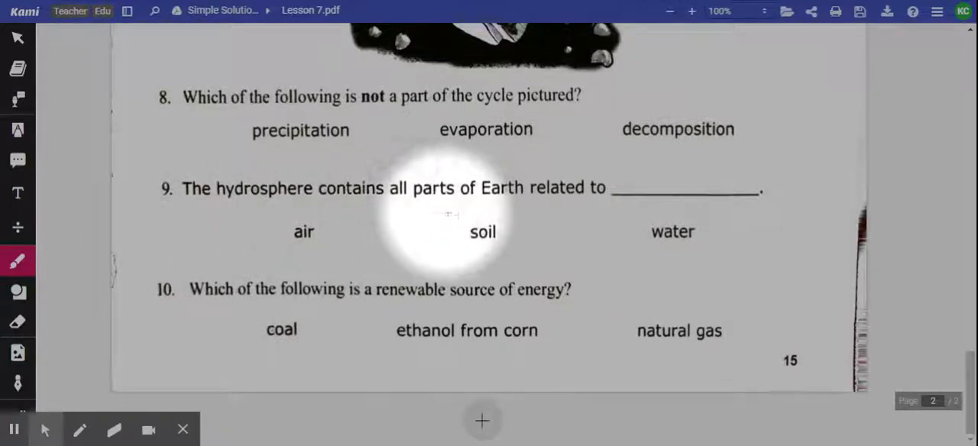
{"action": "mouse_move", "coordinate": [305, 245]}
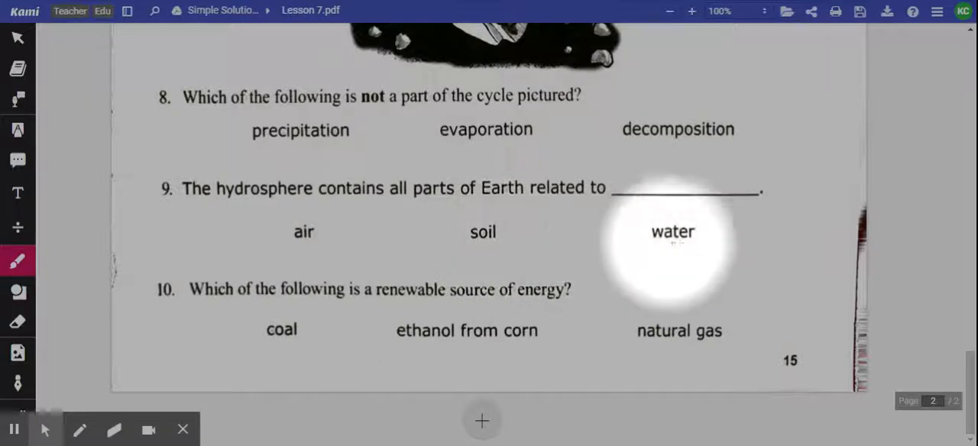
{"action": "mouse_move", "coordinate": [153, 275]}
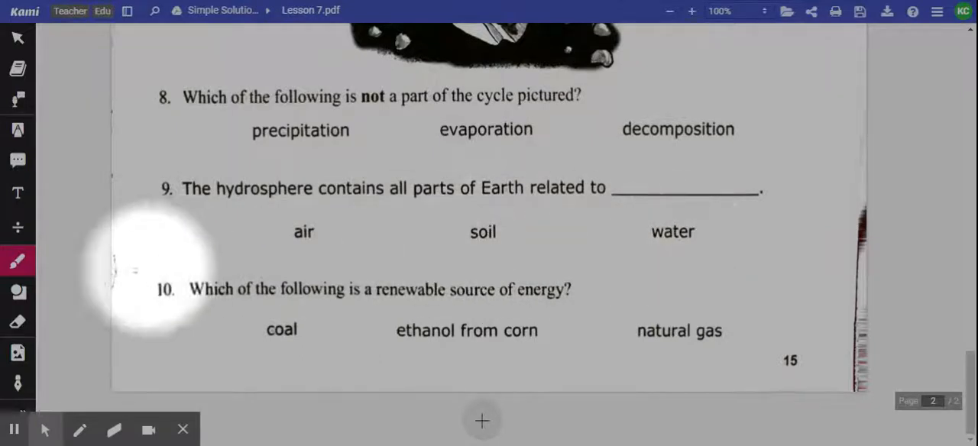
{"action": "mouse_move", "coordinate": [353, 308]}
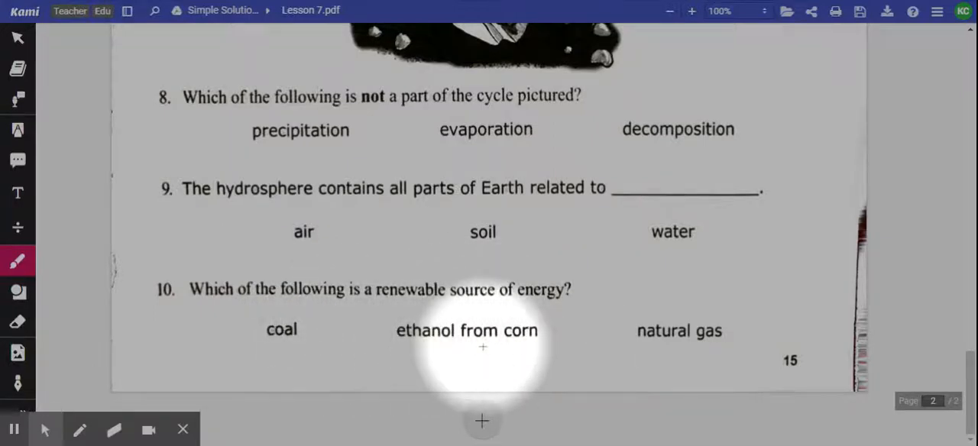
{"action": "mouse_move", "coordinate": [672, 347]}
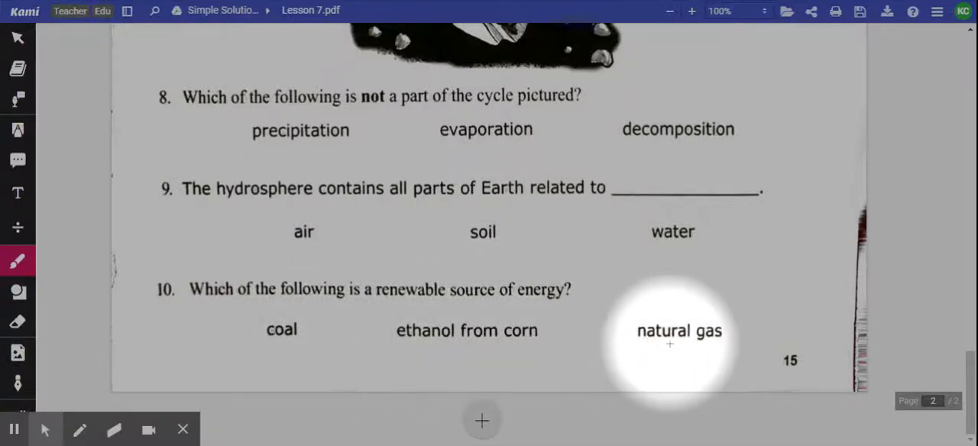